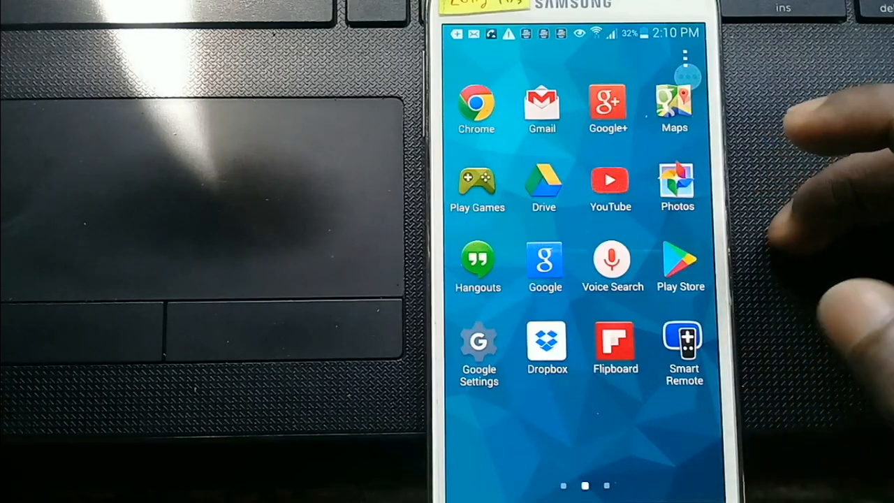
# Search the Play Store for 'ip web' and pick the IP Webcam suggestion
pyautogui.click(680, 258)
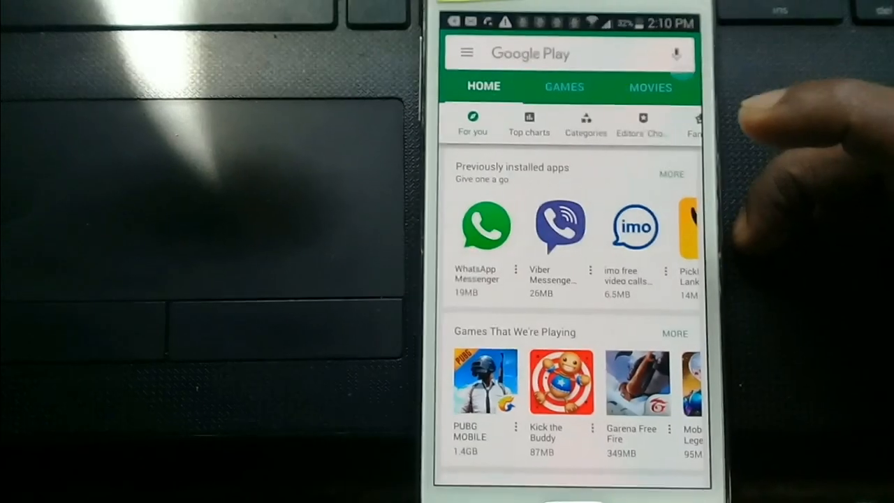
pyautogui.click(559, 53)
pyautogui.write('ip')
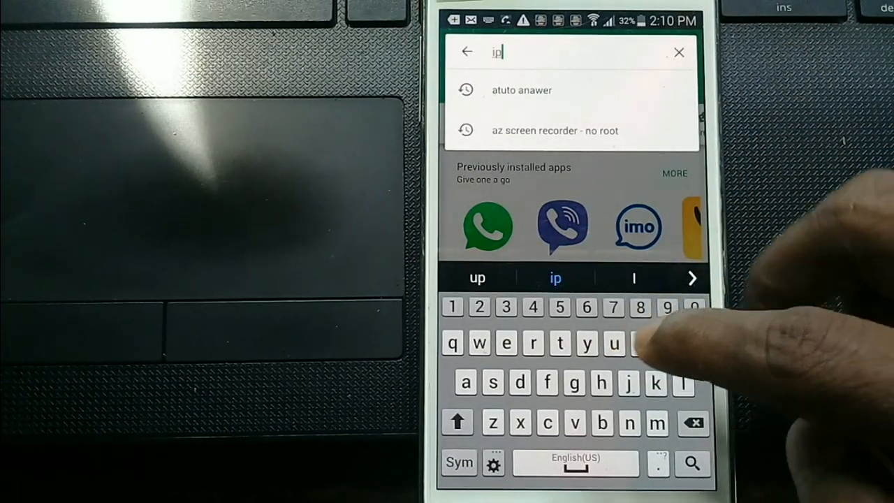
pyautogui.click(479, 344)
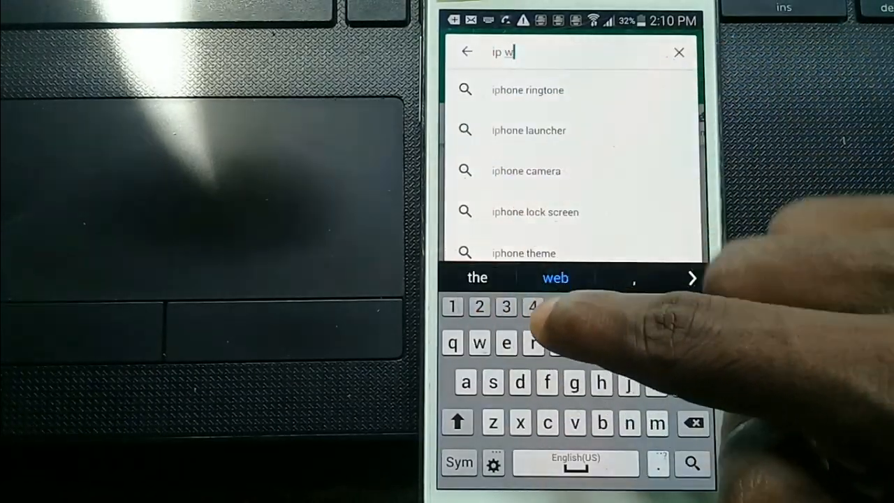
pyautogui.click(556, 276)
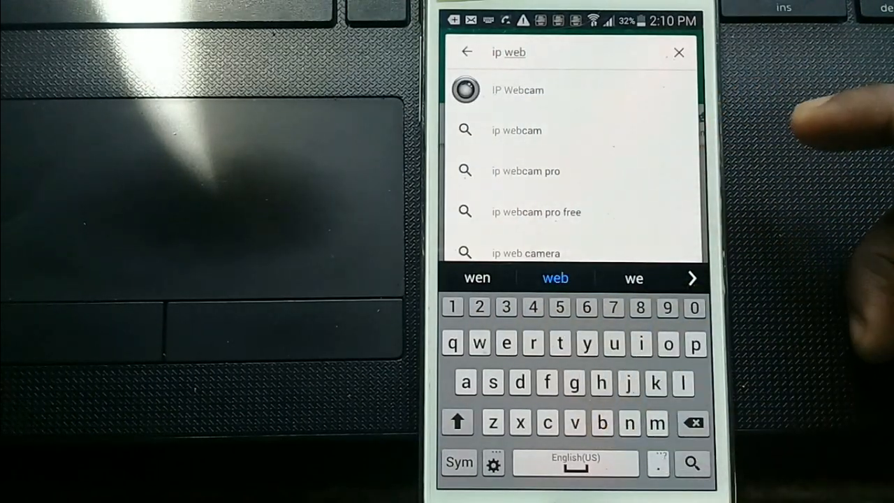
pyautogui.click(517, 89)
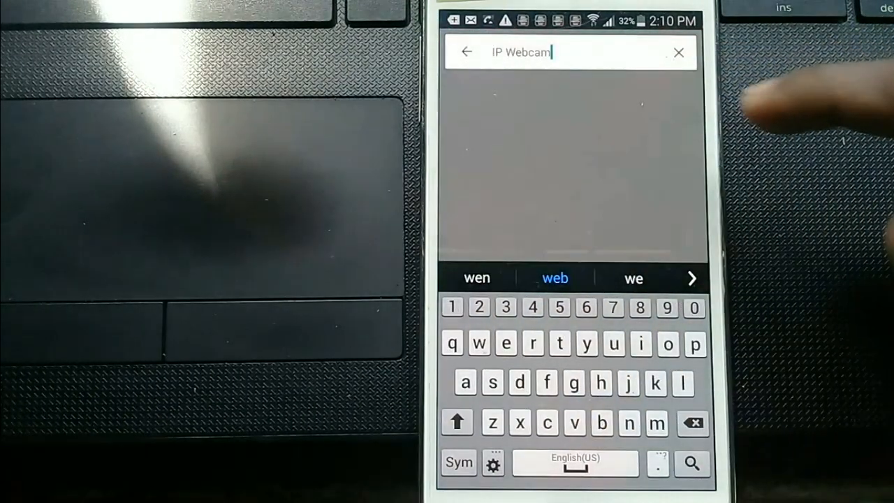
# Install IP Webcam from its store page and launch it once downloaded
pyautogui.click(690, 464)
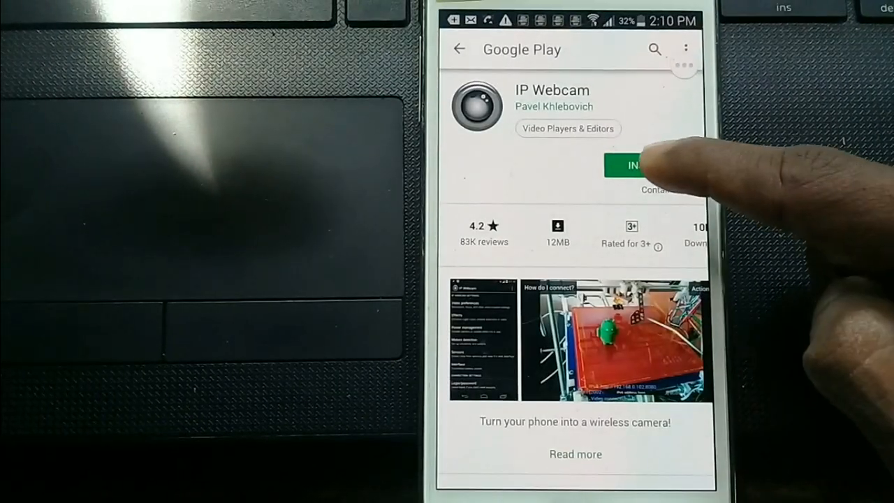
pyautogui.click(631, 165)
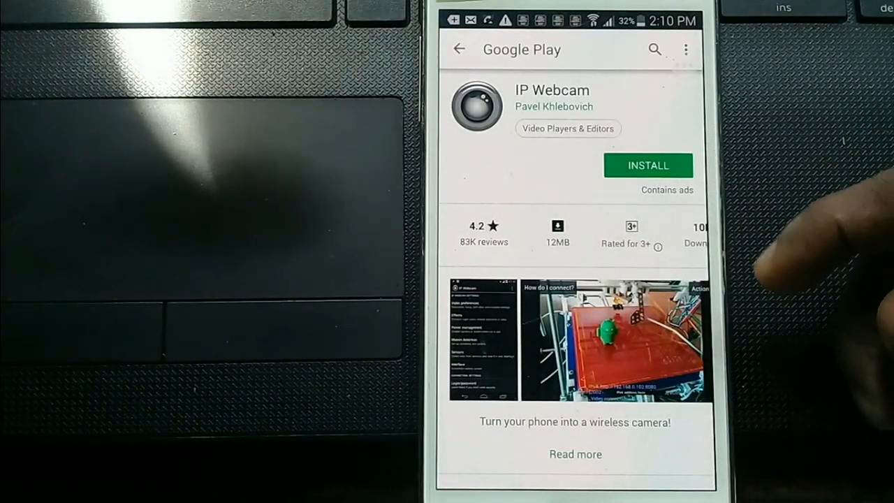
pyautogui.click(648, 165)
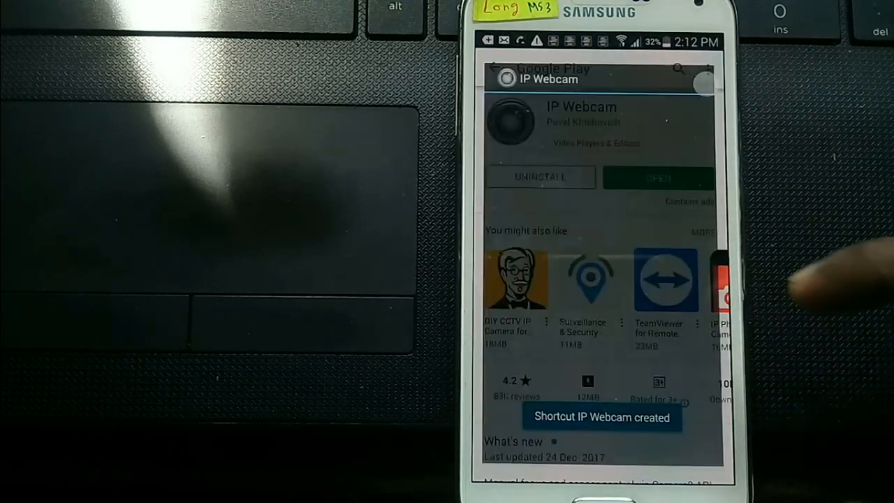
# Start the IP Webcam streaming server and accept downloading the MKV recording format
pyautogui.click(658, 176)
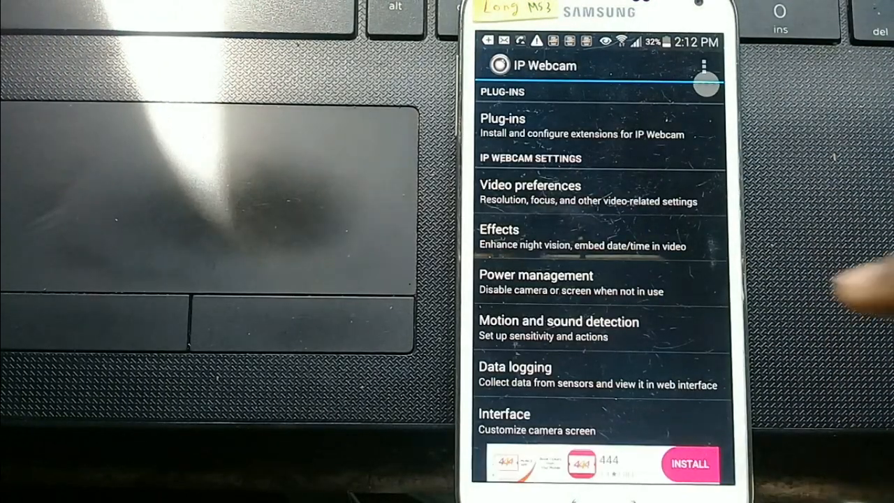
pyautogui.scroll(-3)
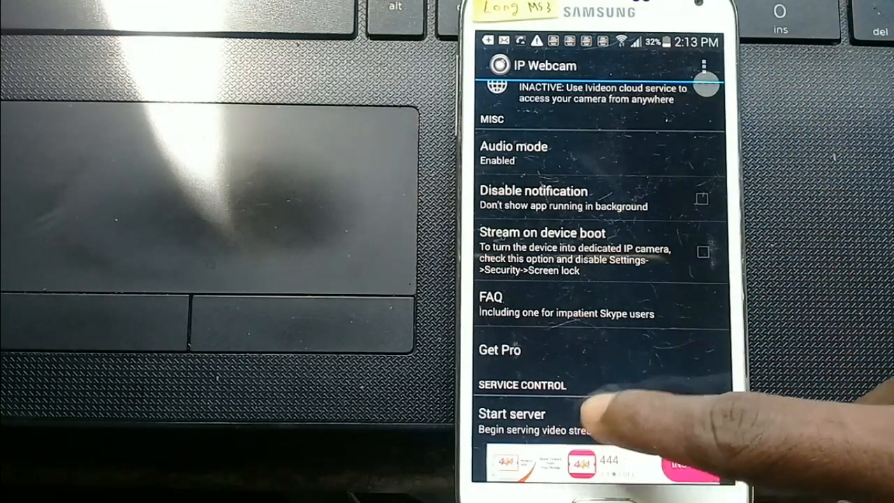
pyautogui.click(511, 413)
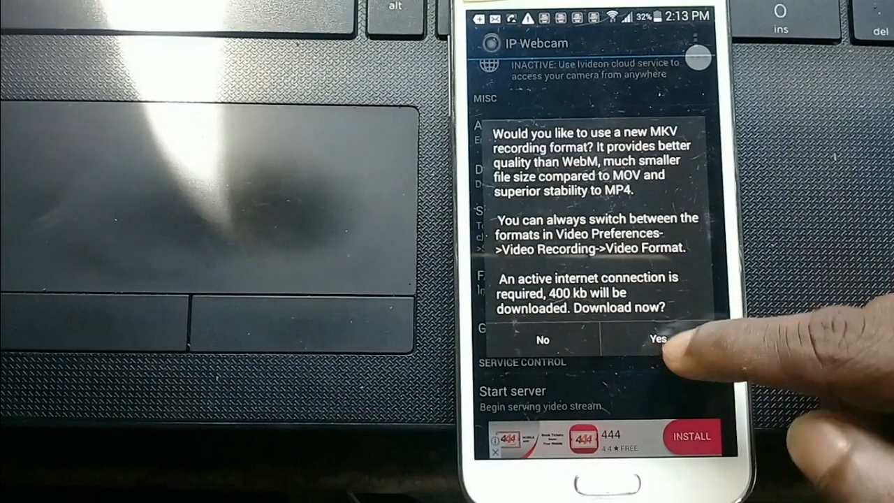
pyautogui.click(656, 340)
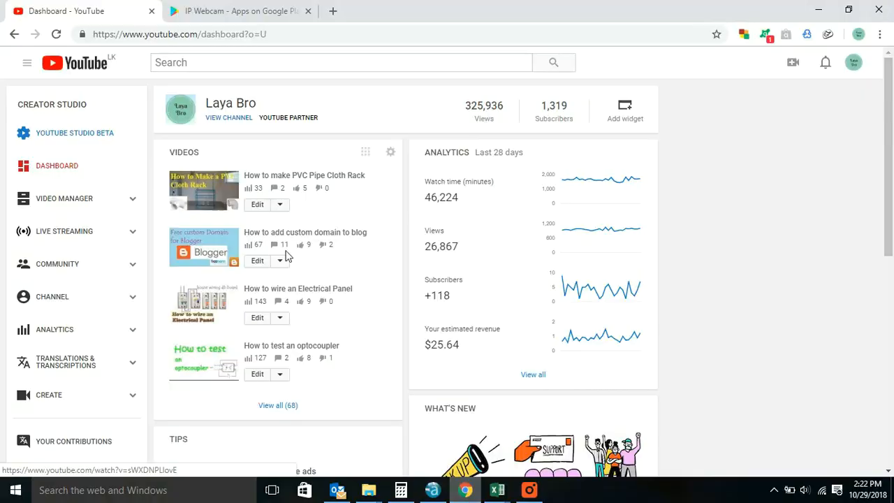
# Load the phone's IP Webcam page at 192.168.43.78:8080 in a new Chrome tab
pyautogui.click(240, 11)
pyautogui.write('192.168.43.78:')
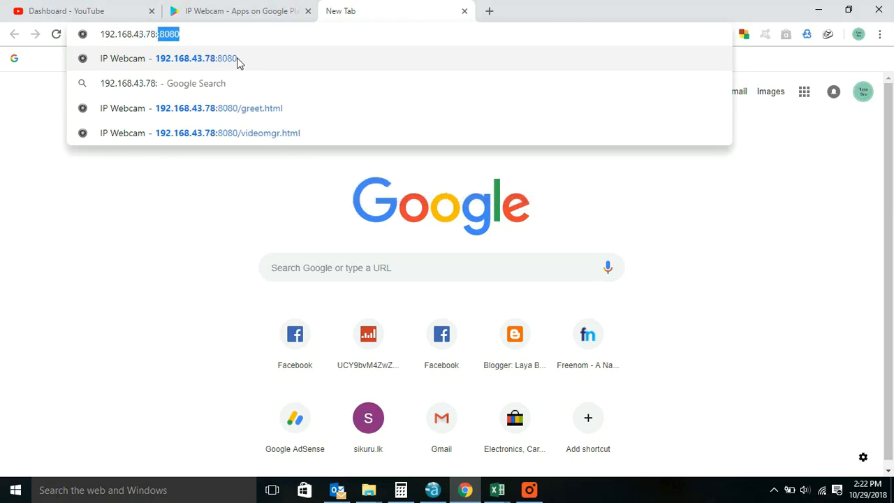
pyautogui.press('Backspace')
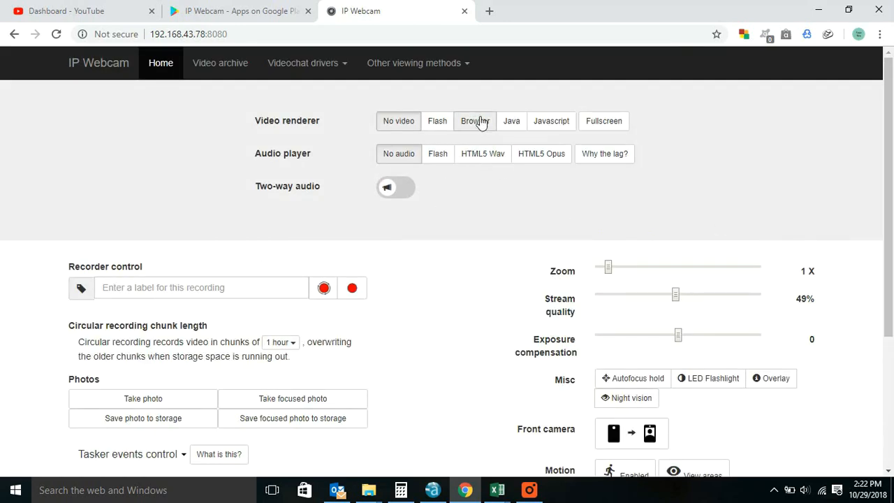
# Play the live video with the Browser renderer and audio as HTML5 Wav
pyautogui.click(475, 120)
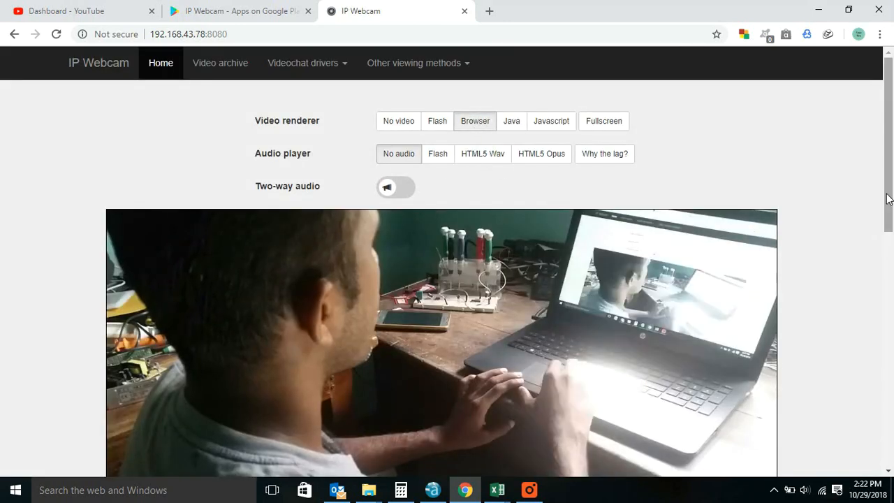
pyautogui.scroll(-3)
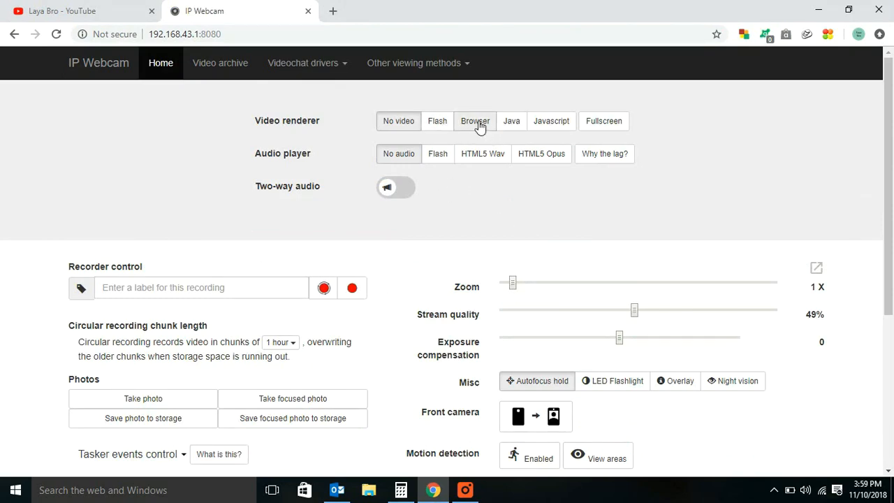
pyautogui.click(475, 120)
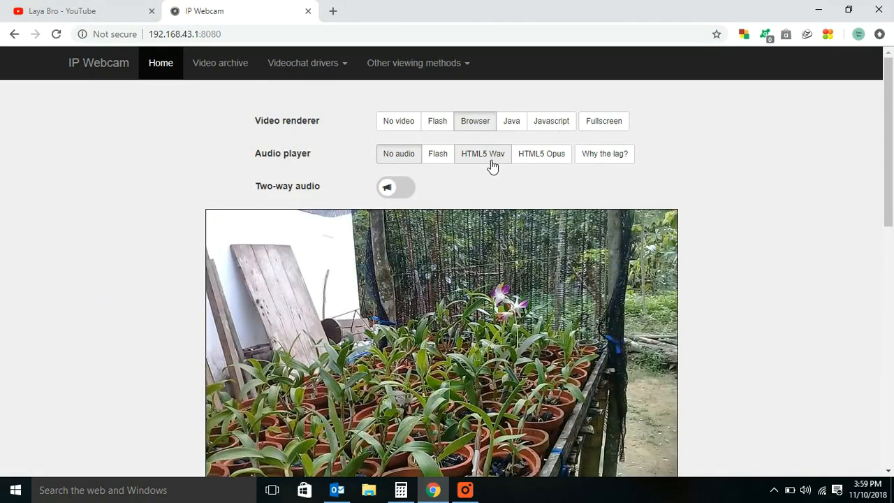
pyautogui.click(483, 153)
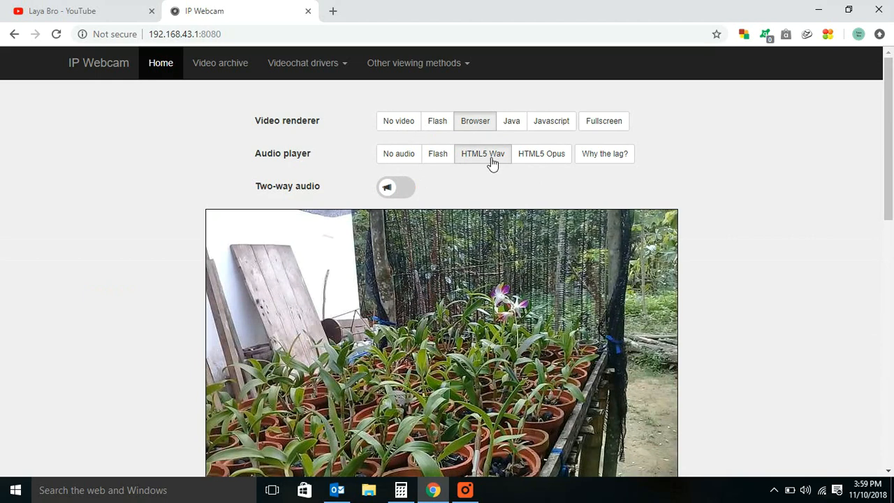
pyautogui.scroll(-3)
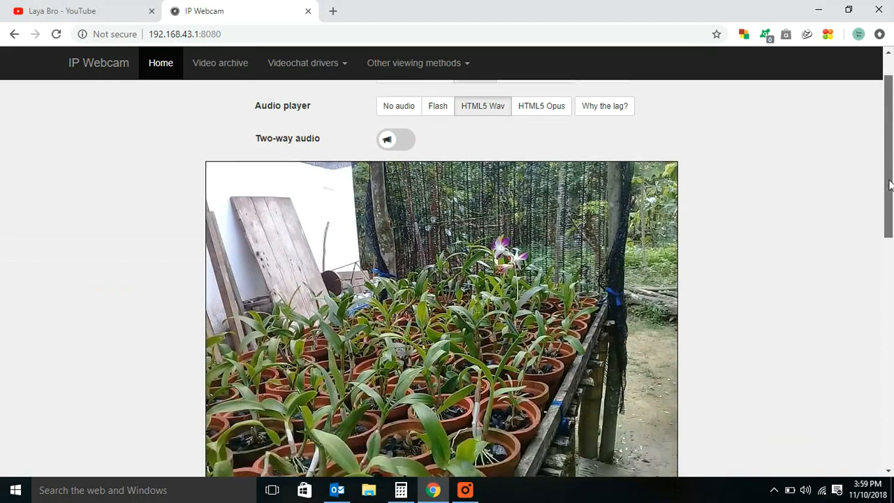
pyautogui.scroll(-3)
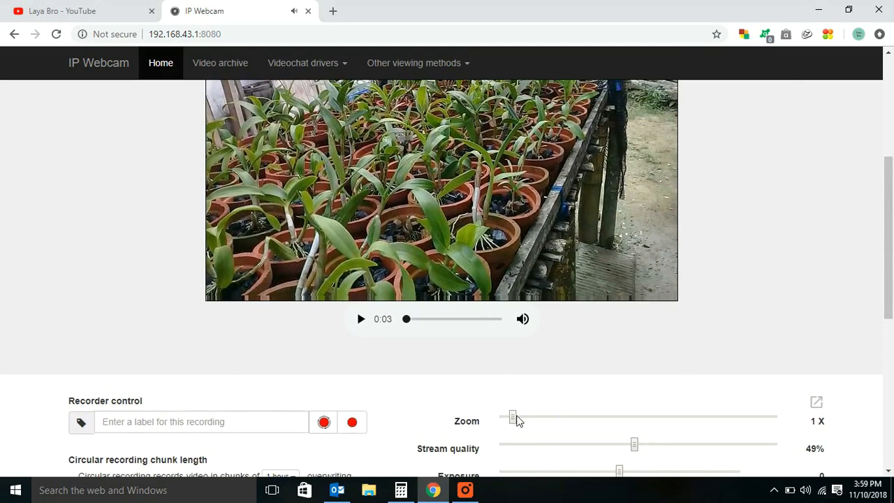
# Nudge zoom to 1.2X and back to 1X, then raise stream quality to 97%
pyautogui.moveTo(511, 417); pyautogui.dragTo(548, 416)
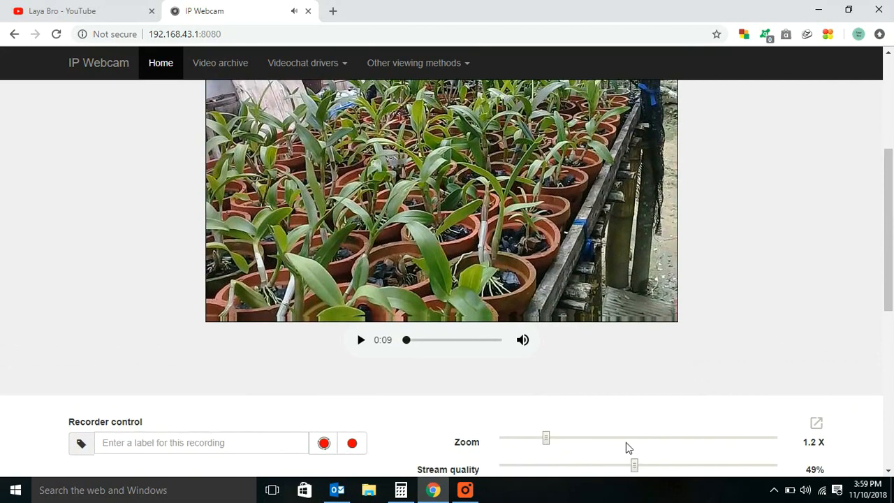
pyautogui.moveTo(546, 438); pyautogui.dragTo(628, 438)
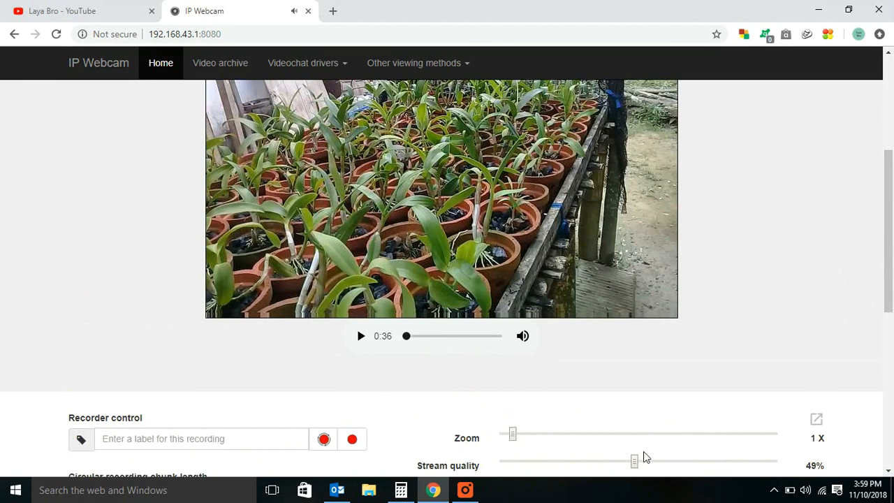
pyautogui.moveTo(634, 461); pyautogui.dragTo(715, 461)
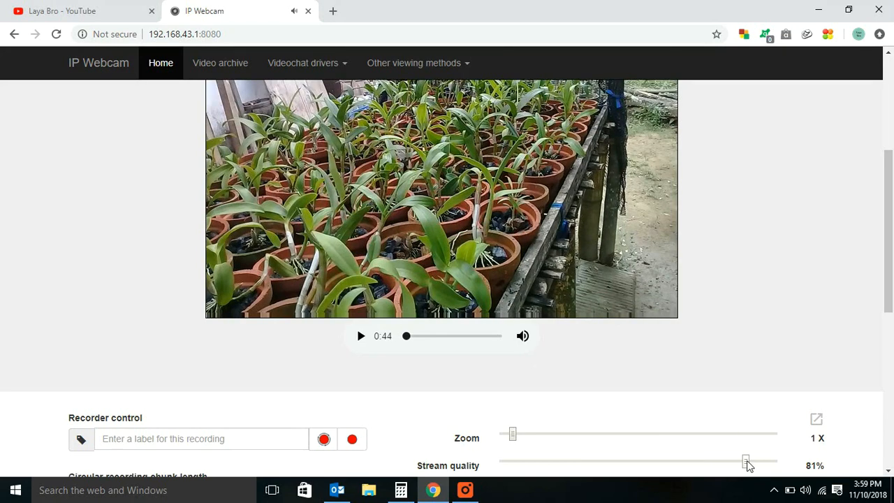
pyautogui.moveTo(746, 461); pyautogui.dragTo(757, 461)
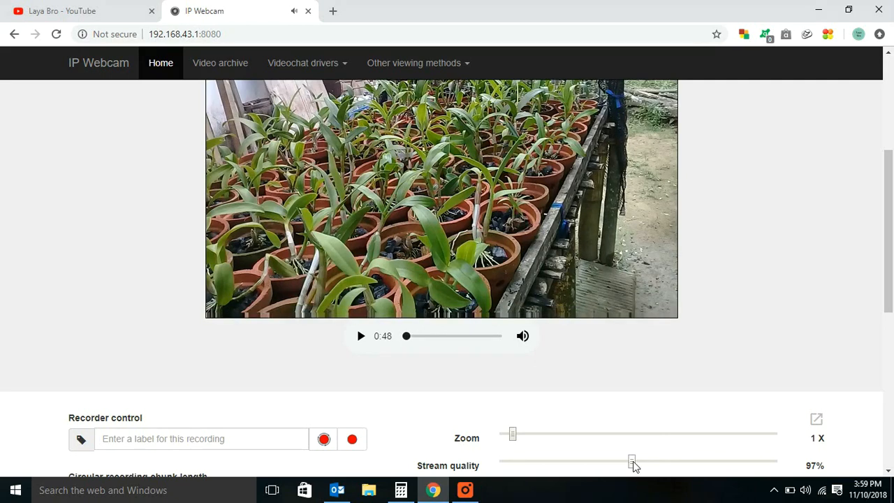
pyautogui.scroll(-3)
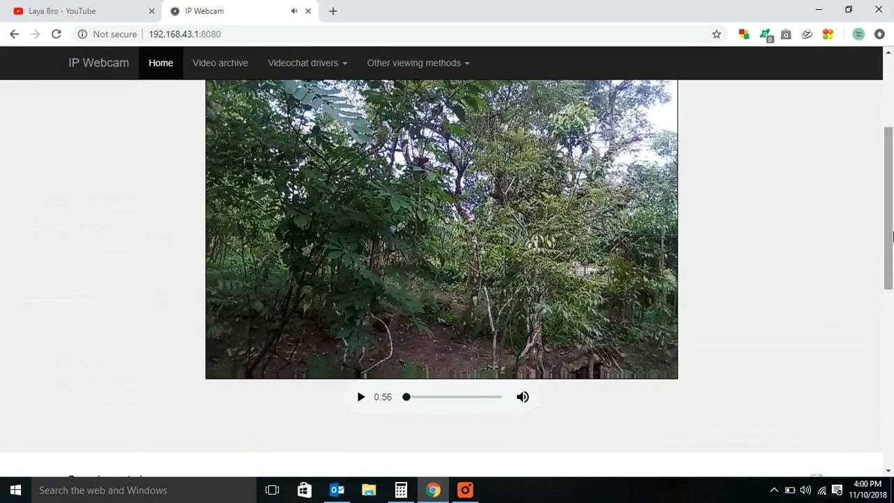
pyautogui.scroll(3)
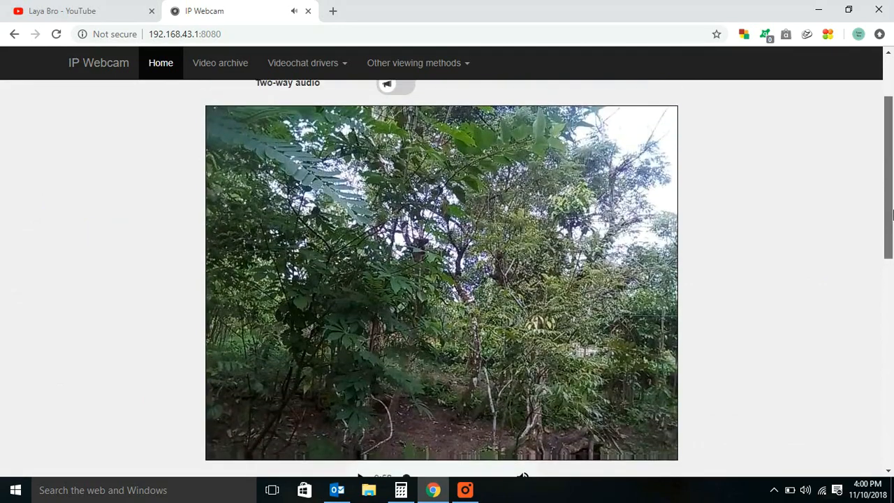
pyautogui.scroll(-3)
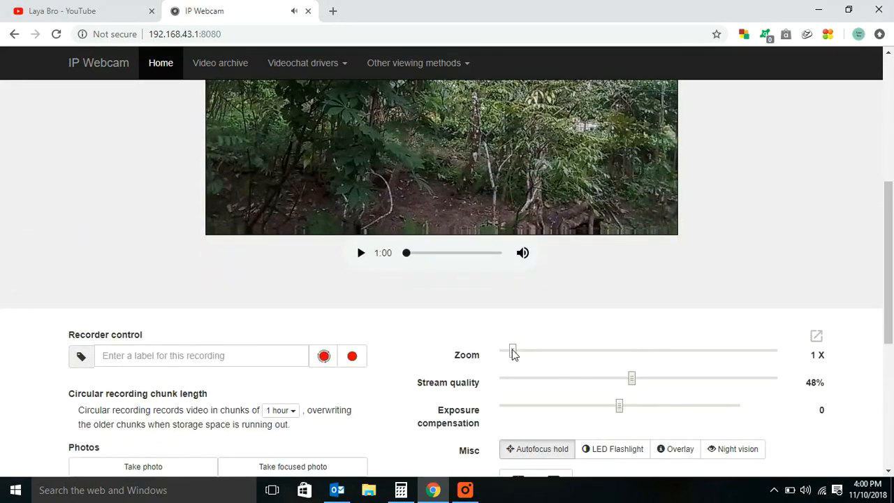
pyautogui.moveTo(511, 351); pyautogui.dragTo(603, 350)
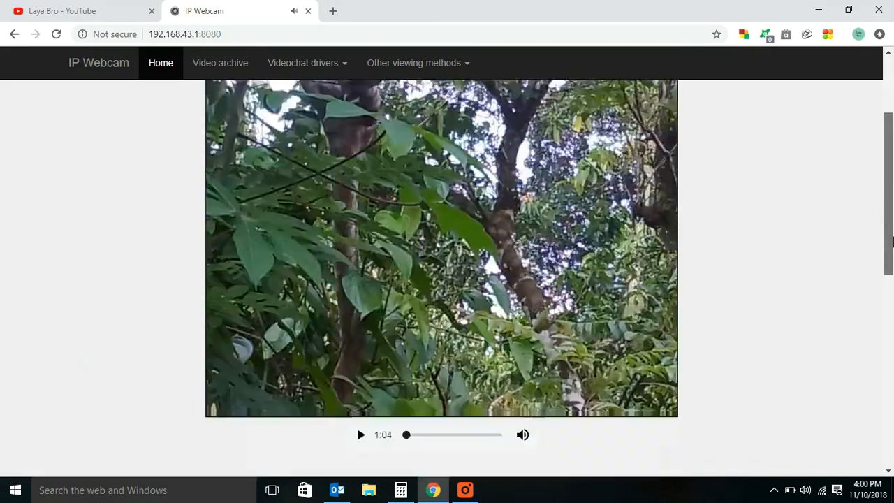
pyautogui.scroll(-3)
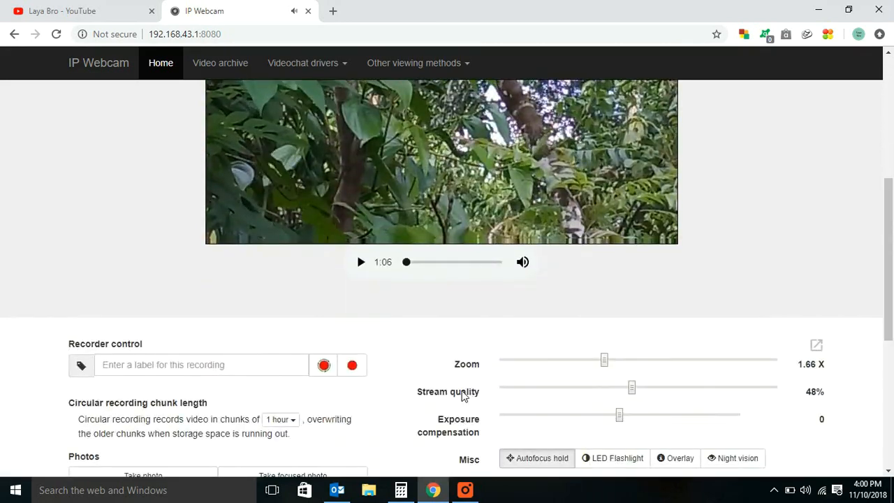
pyautogui.moveTo(603, 361); pyautogui.dragTo(511, 361)
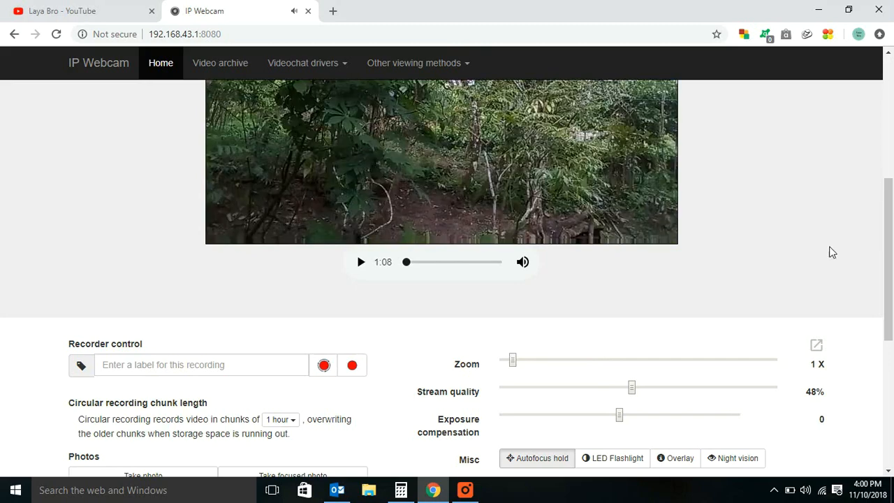
pyautogui.scroll(-3)
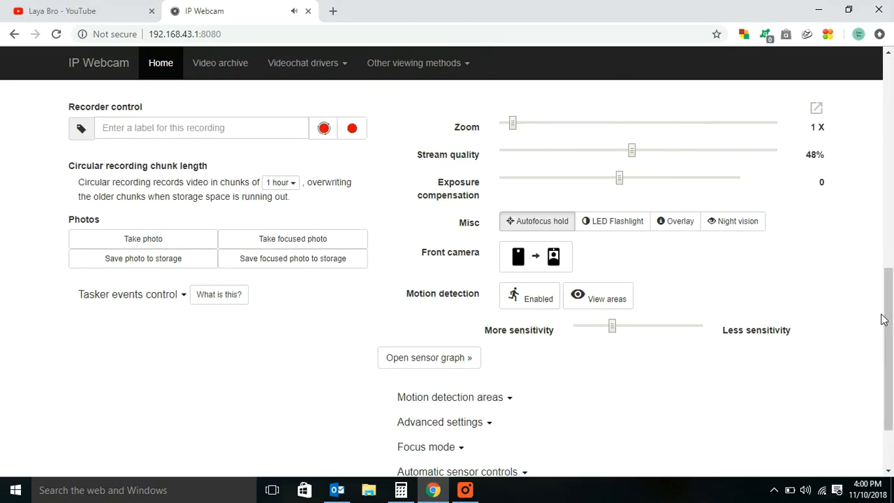
pyautogui.moveTo(683, 293)
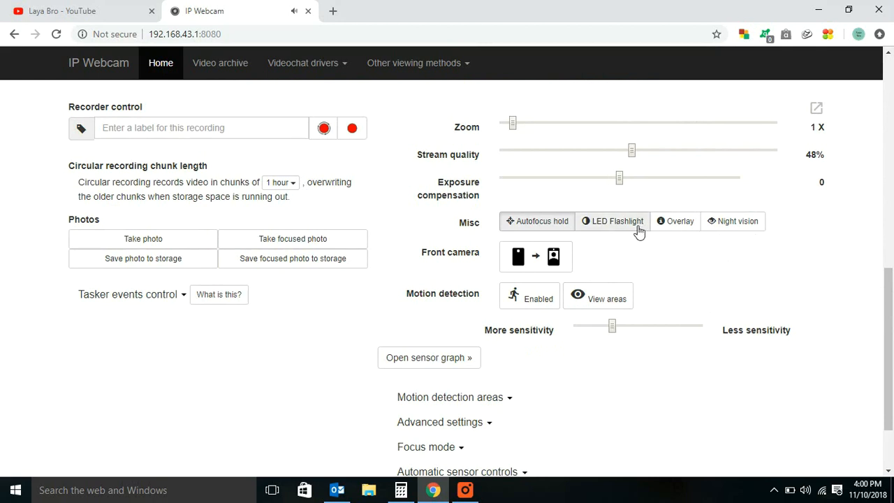
pyautogui.moveTo(603, 229)
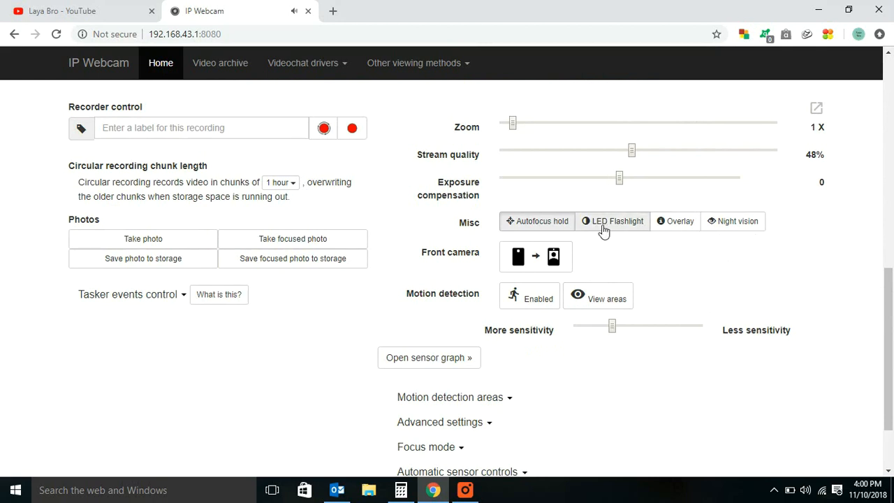
pyautogui.moveTo(694, 230)
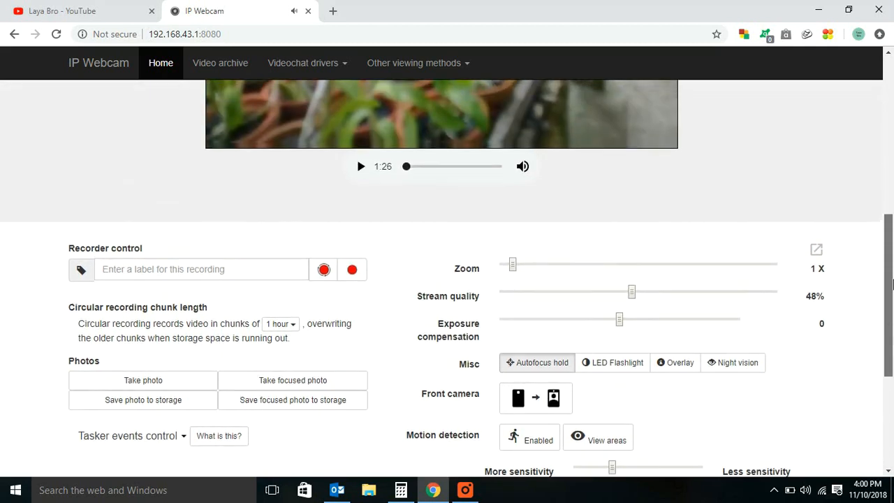
# Label the recording 'record1' and start a manual recording of the stream
pyautogui.click(201, 268)
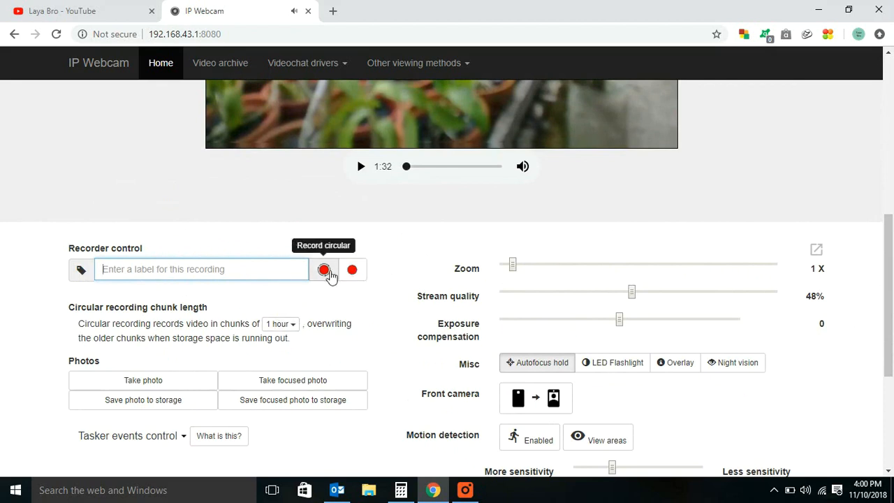
pyautogui.moveTo(352, 271)
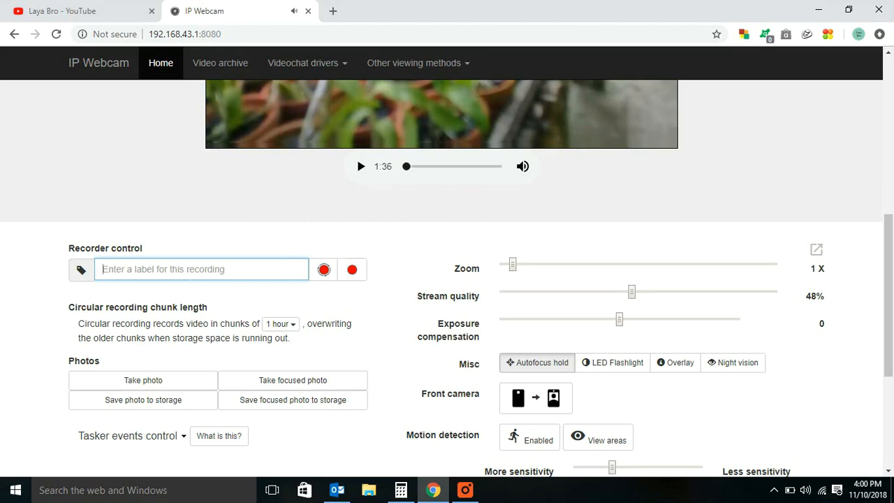
pyautogui.write('record1')
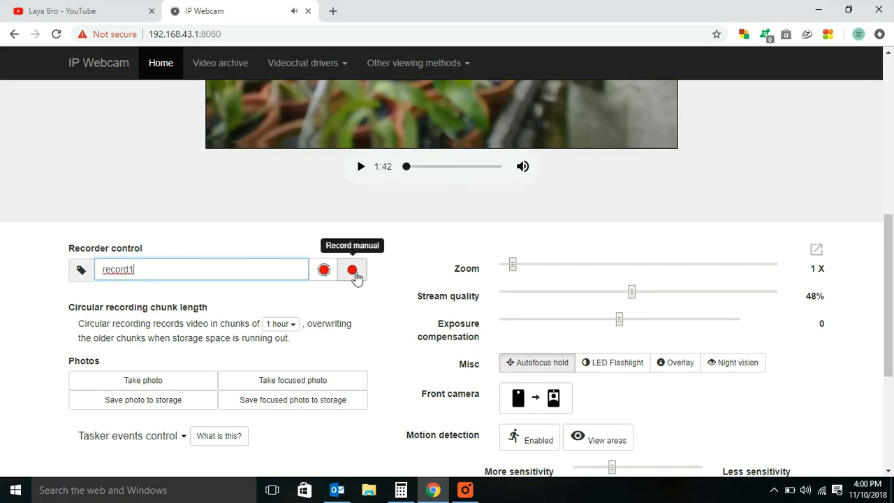
pyautogui.click(352, 269)
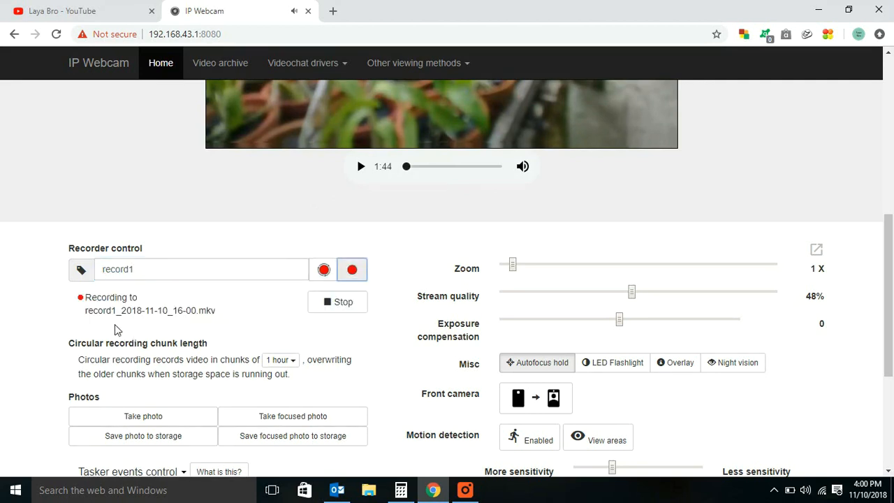